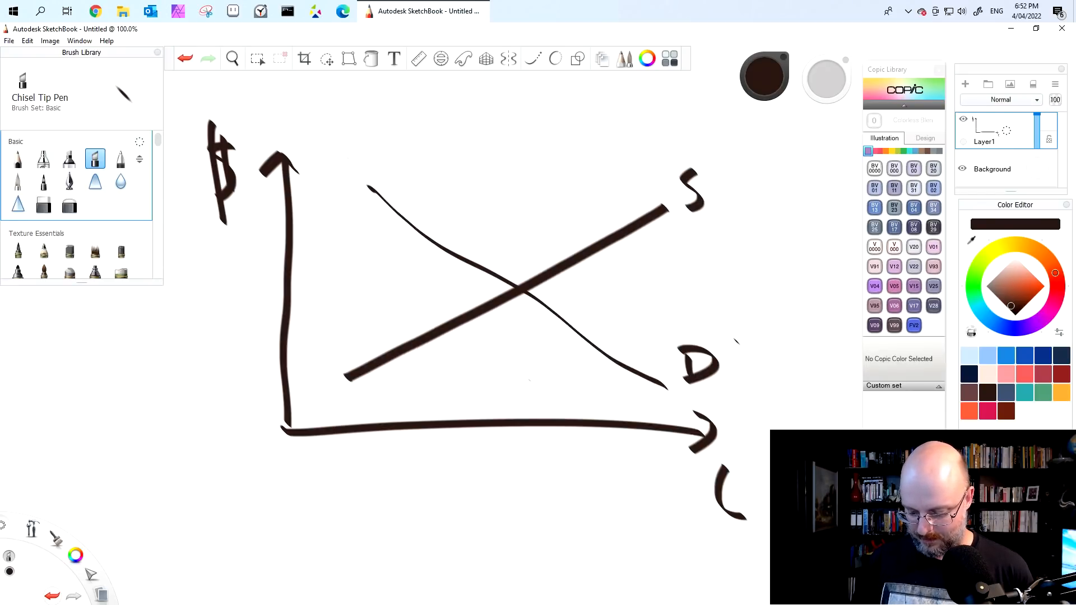
Add orange price and quantity annotations and a blue D2 demand curve with the Chisel Tip Pen.
left_click(1036, 280)
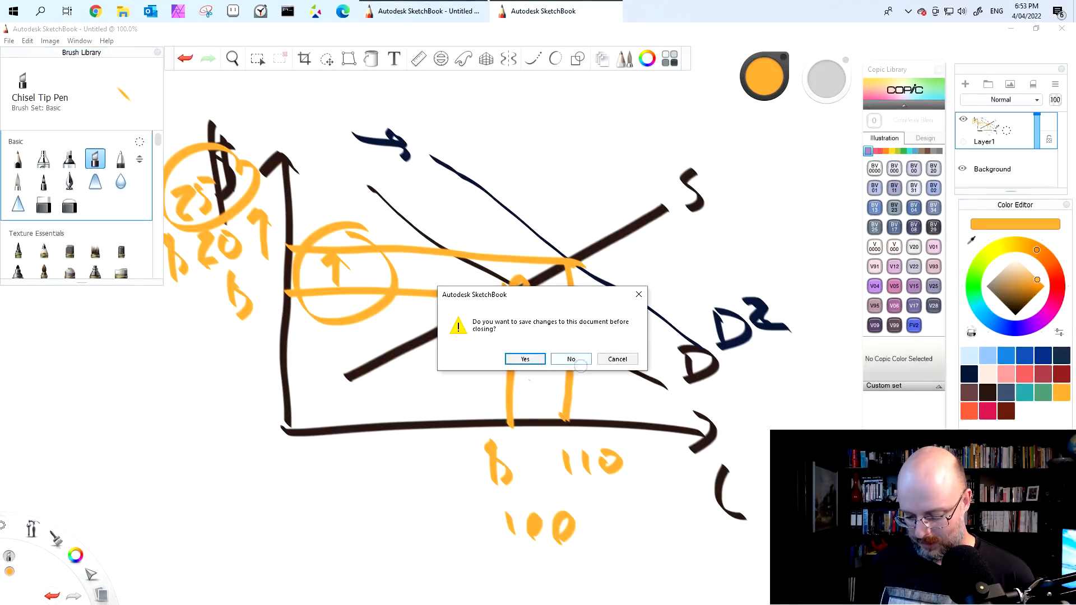
Discard the old sketch and draw a new supply-demand graph with orange X and X+1 price lines.
left_click(571, 359)
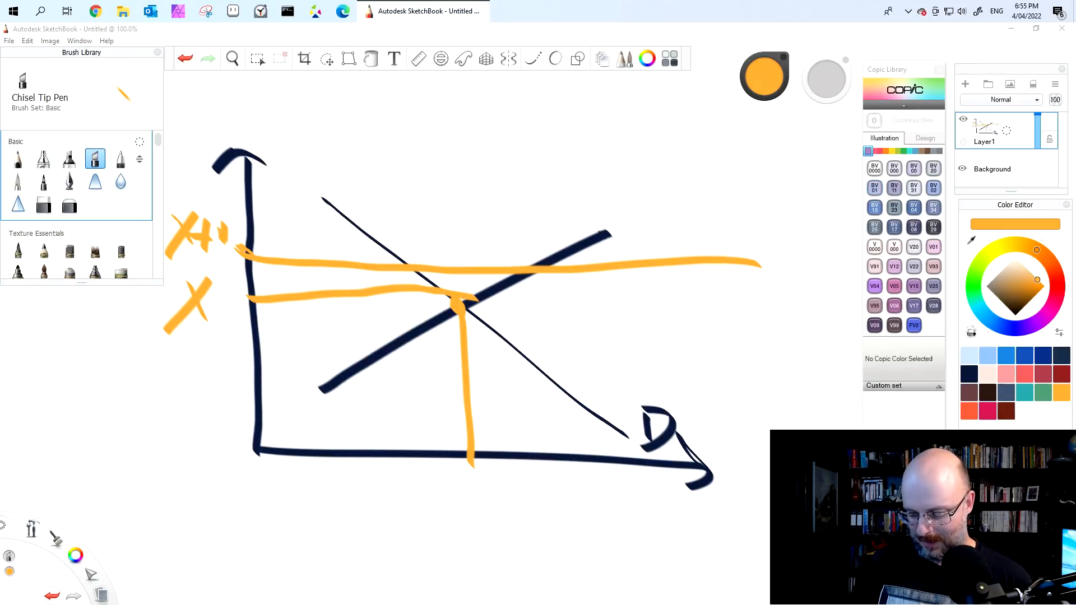
Add a red lower price line Y, hatched quantity region and circled labels, then close the document.
left_click(1028, 288)
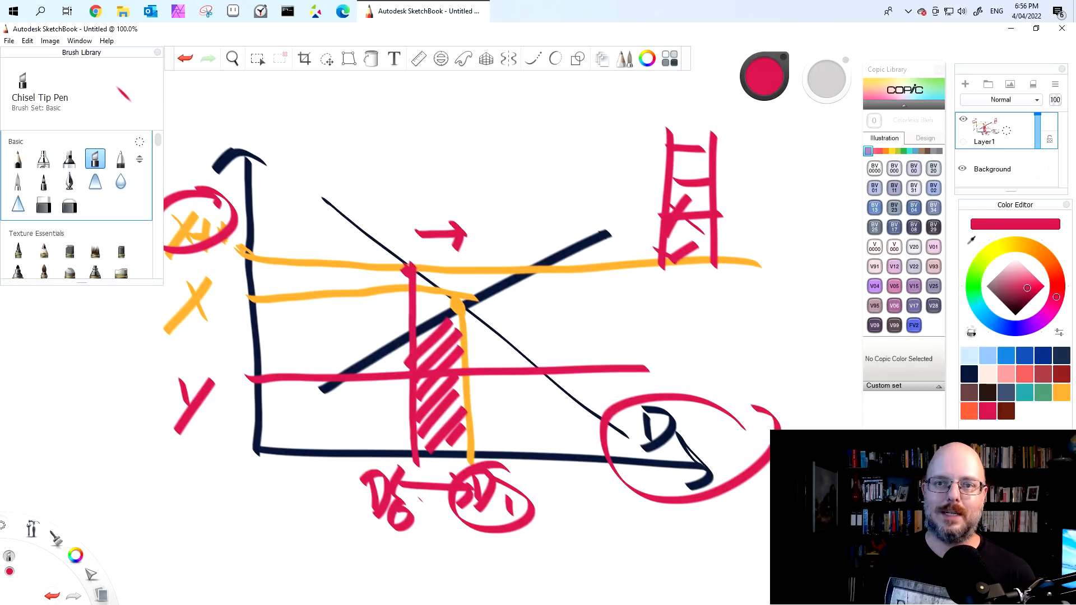
left_click(9, 40)
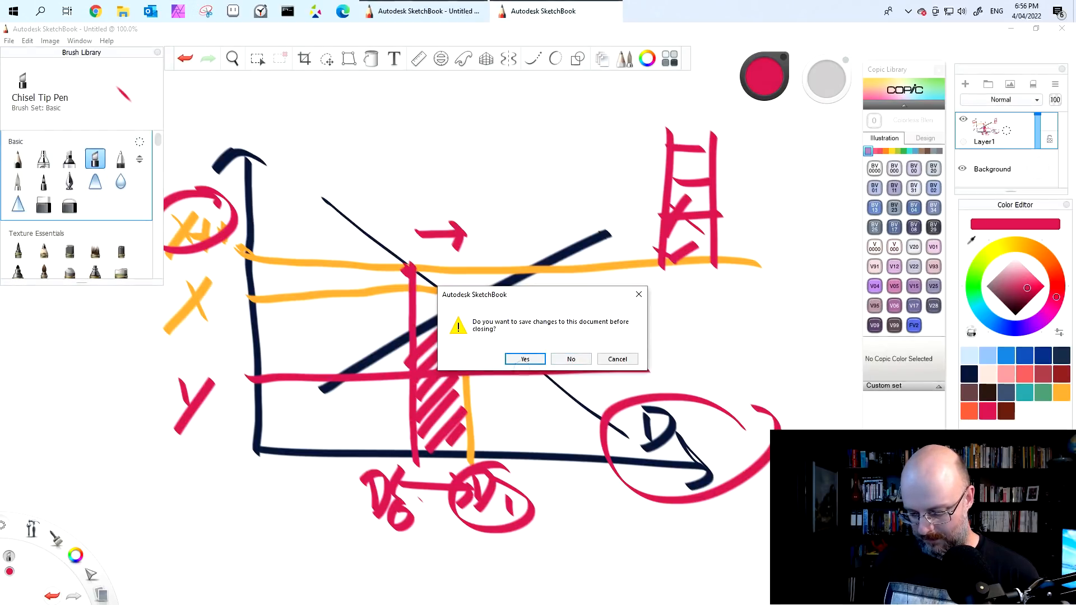
Discard the red sketch and draw S, D, a dashed MINX line and DOLE price lines with orange circles.
left_click(571, 359)
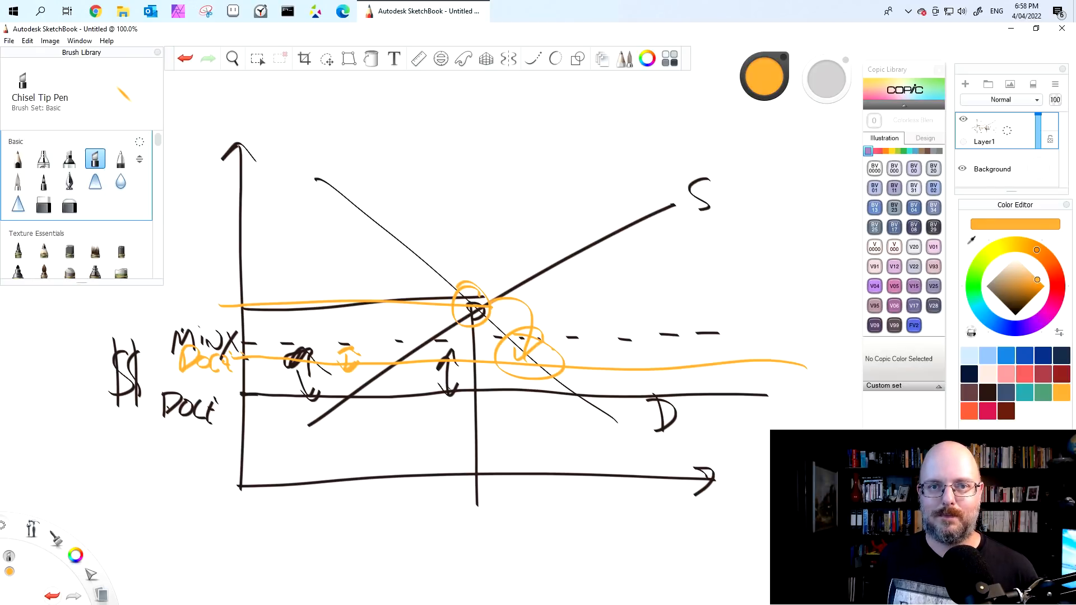
left_click(914, 324)
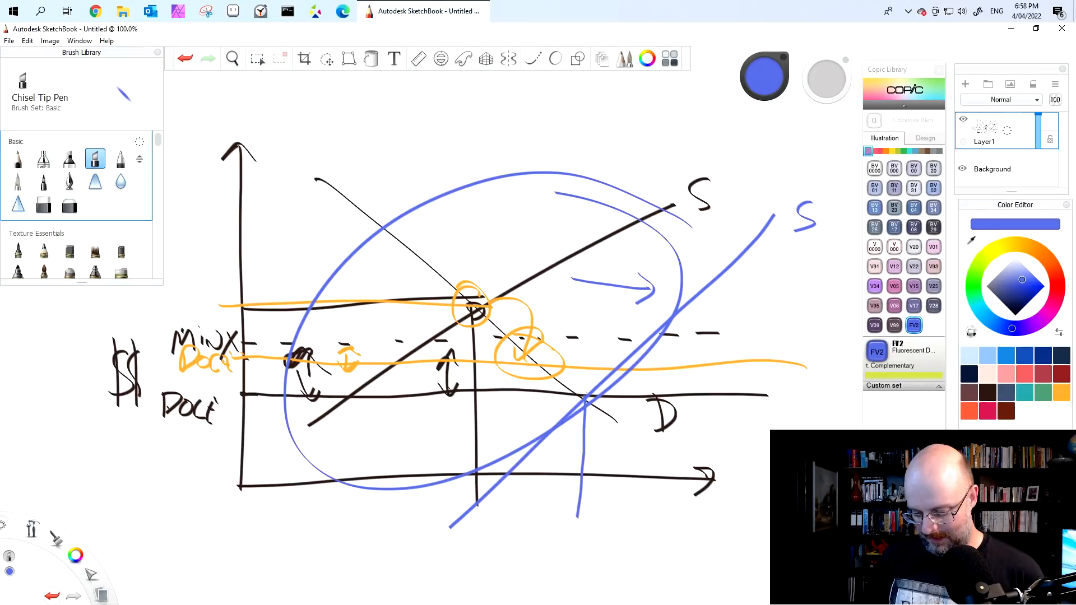
Draw a blue shifted S curve, ellipse, arrow and circled equilibria, then start a new drawing.
left_click(587, 400)
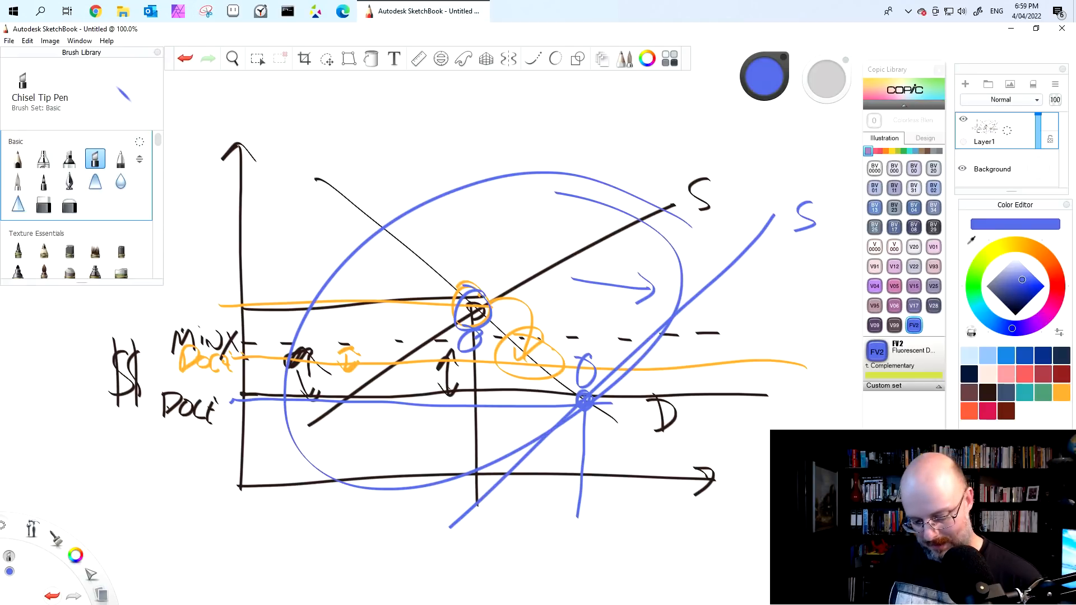
left_click(9, 40)
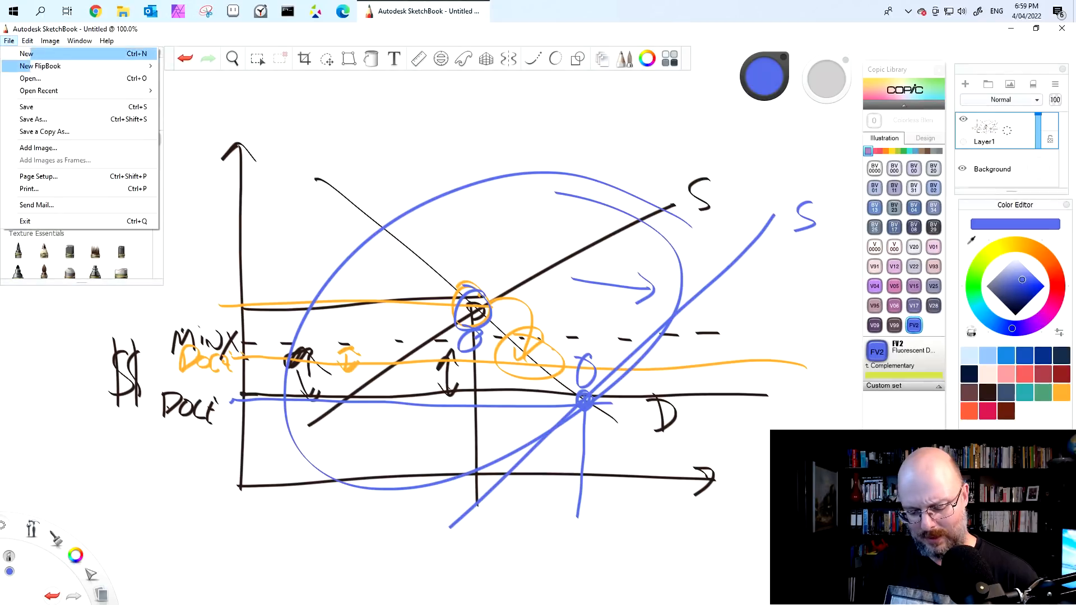
left_click(26, 52)
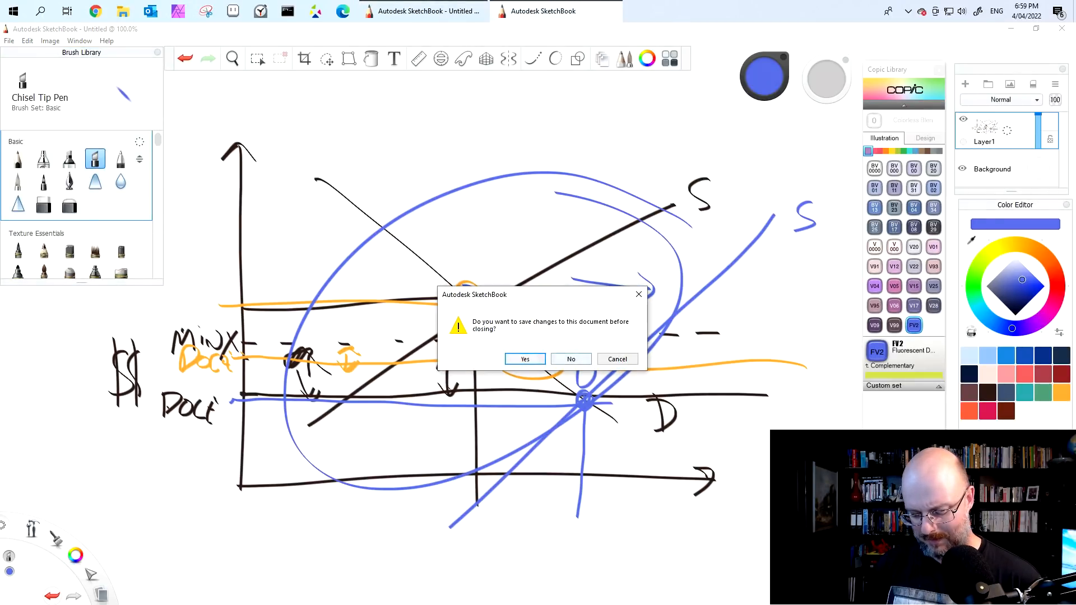
Decline saving, dropping the blue supply-curve and equilibrium annotations.
left_click(571, 359)
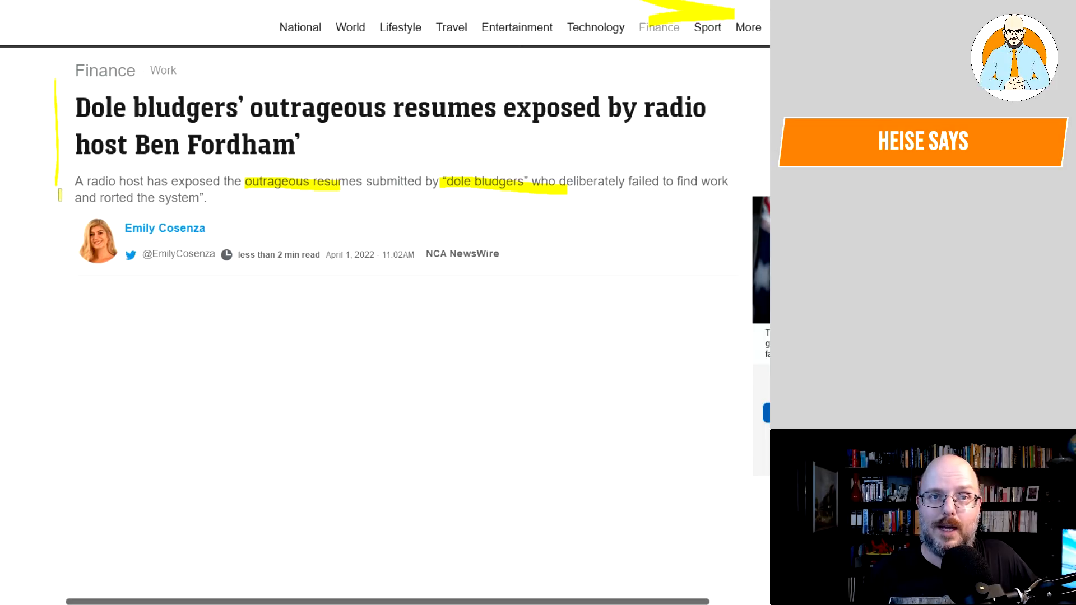
Highlight 'outrageous resumes', 'dole bludgers' and 'and rorted the system' in the lede, then scroll down.
scroll("down", 3)
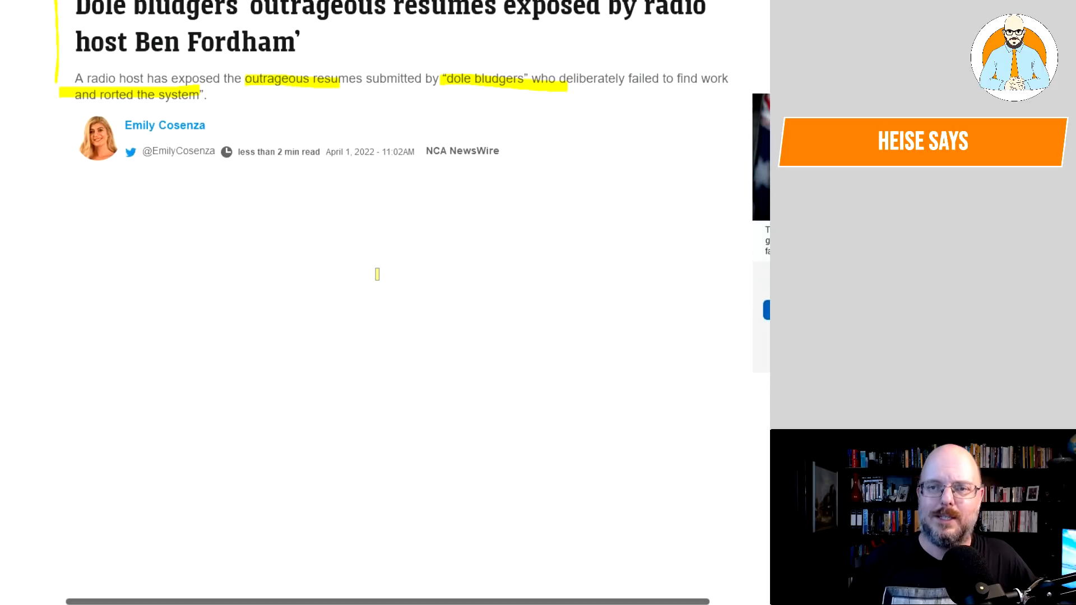
scroll("down", 3)
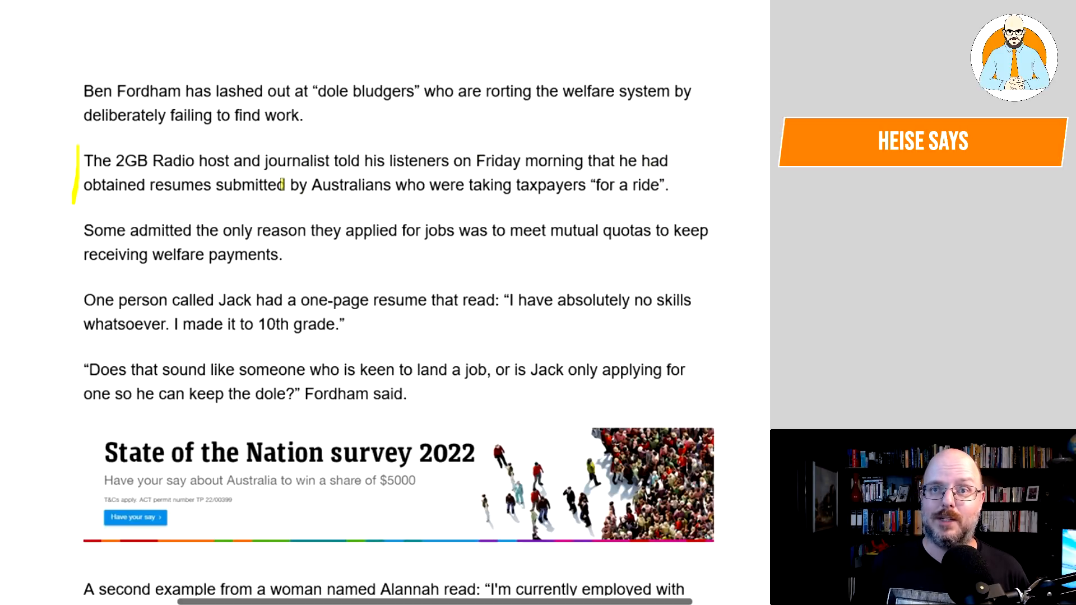
Highlight the taxpayers-ride line, 'two cash jobs', 'for any time wasted' and 'Karen read: I'.
left_click_drag(282, 184, 666, 195)
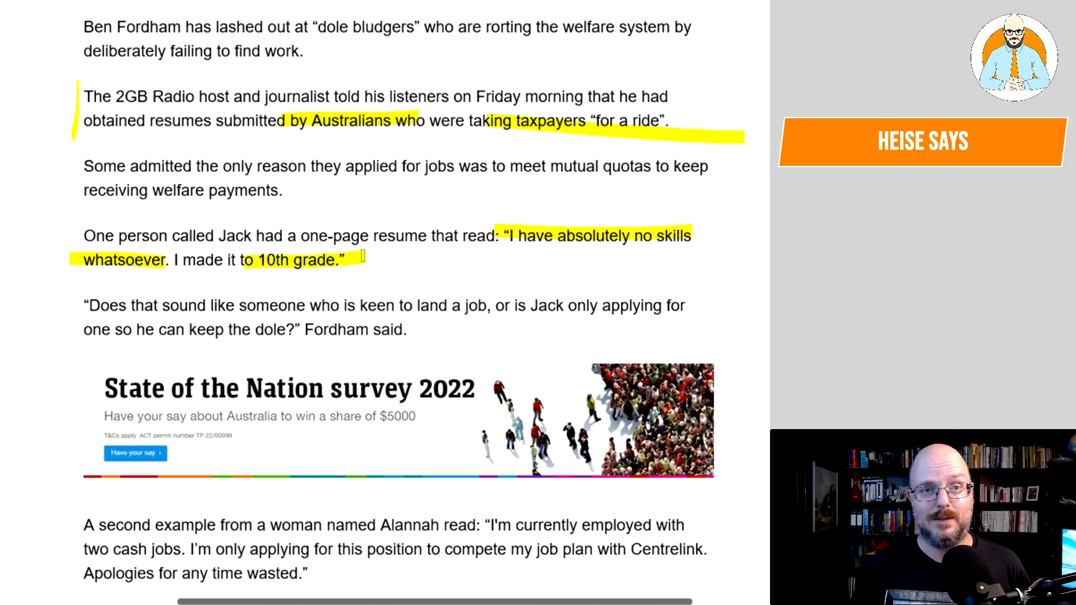
scroll("down", 3)
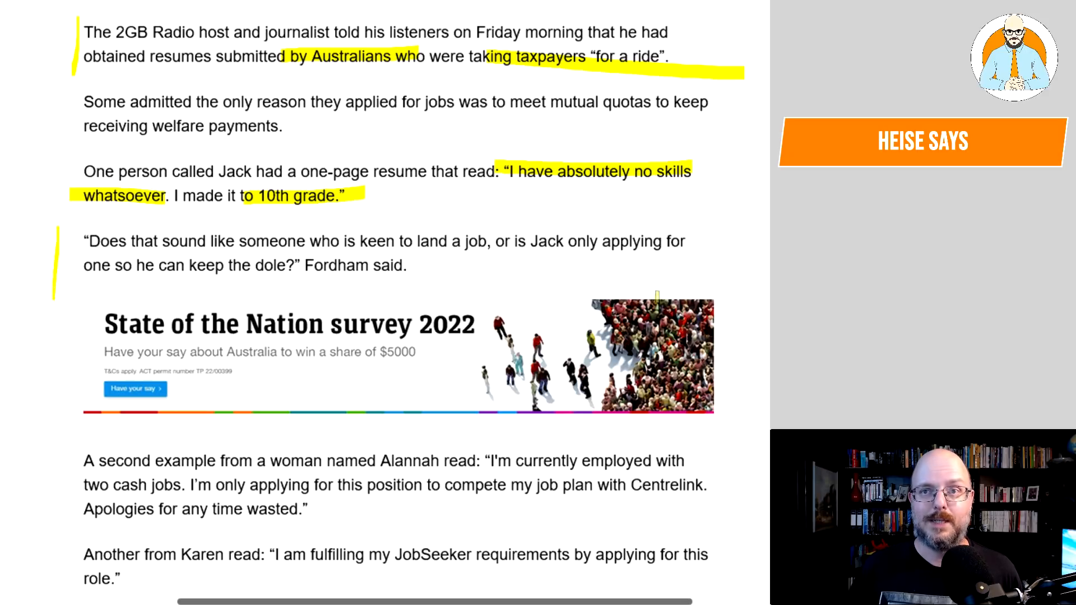
scroll("down", 3)
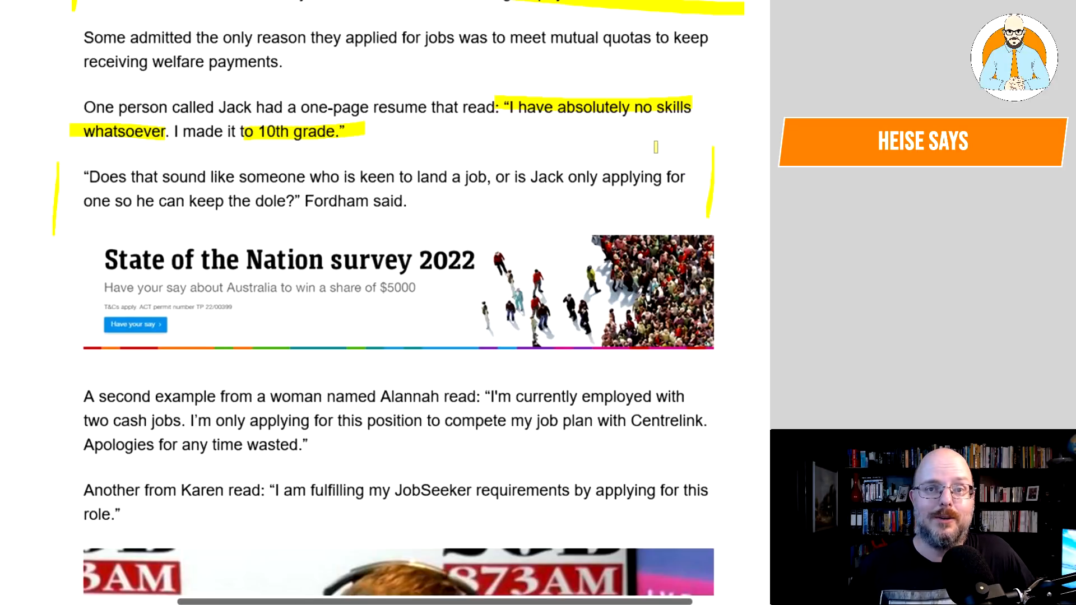
scroll("down", 3)
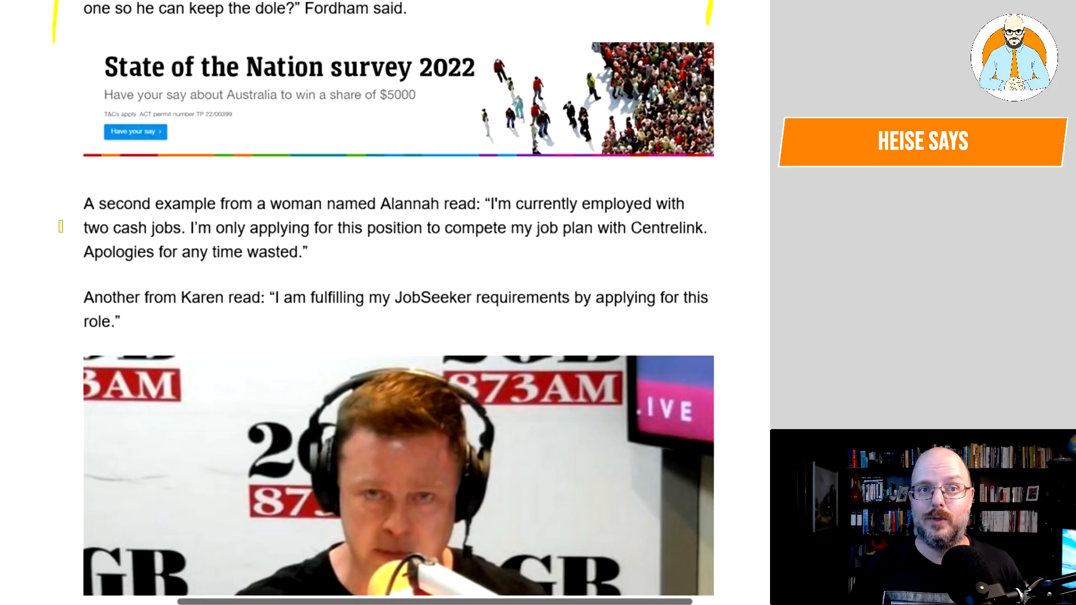
left_click_drag(83, 227, 185, 227)
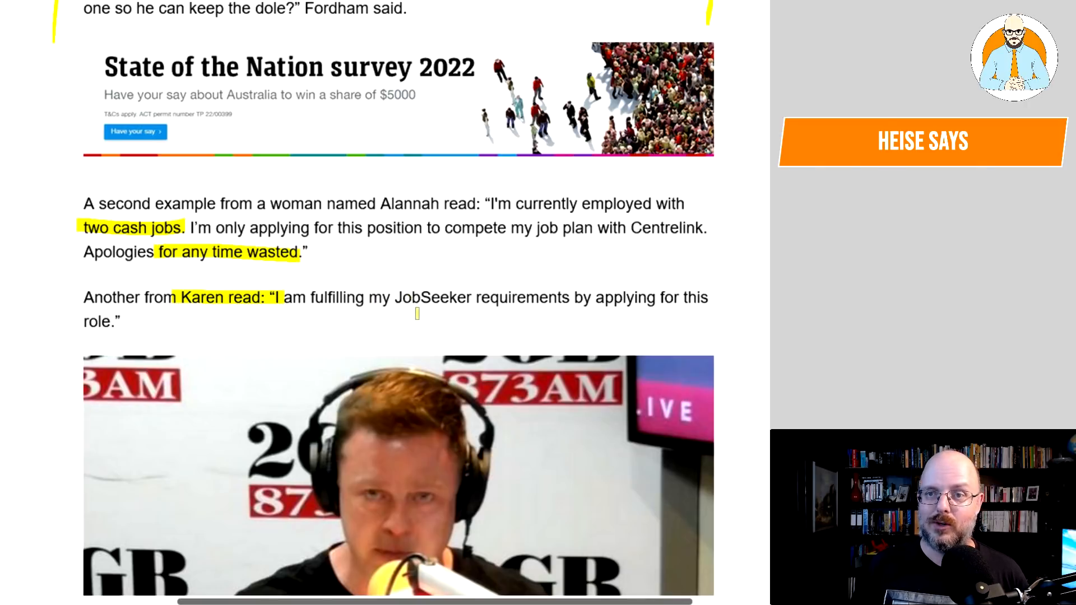
scroll("down", 3)
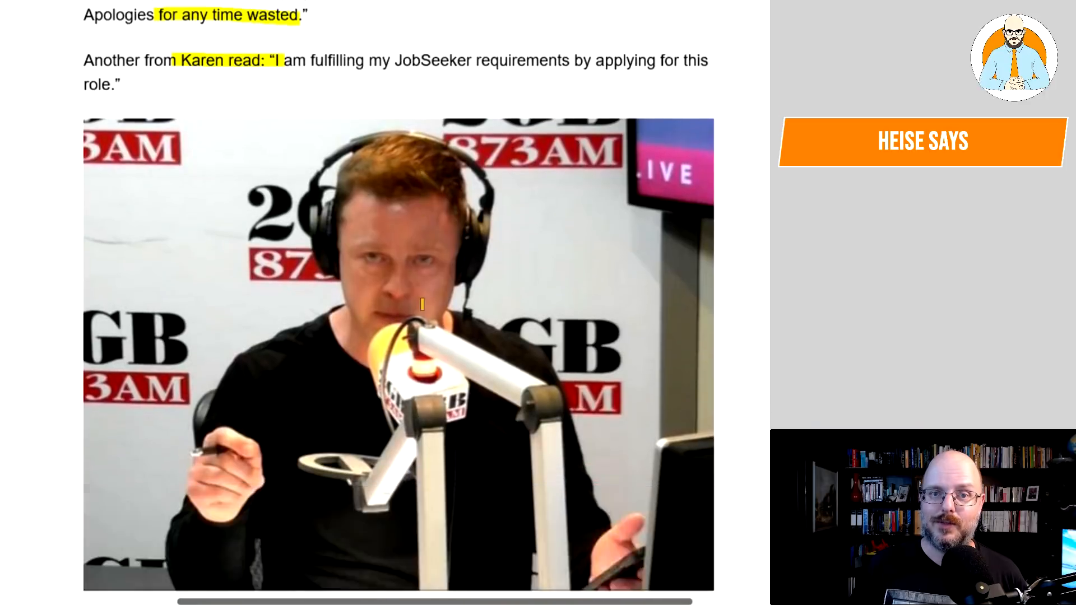
scroll("down", 3)
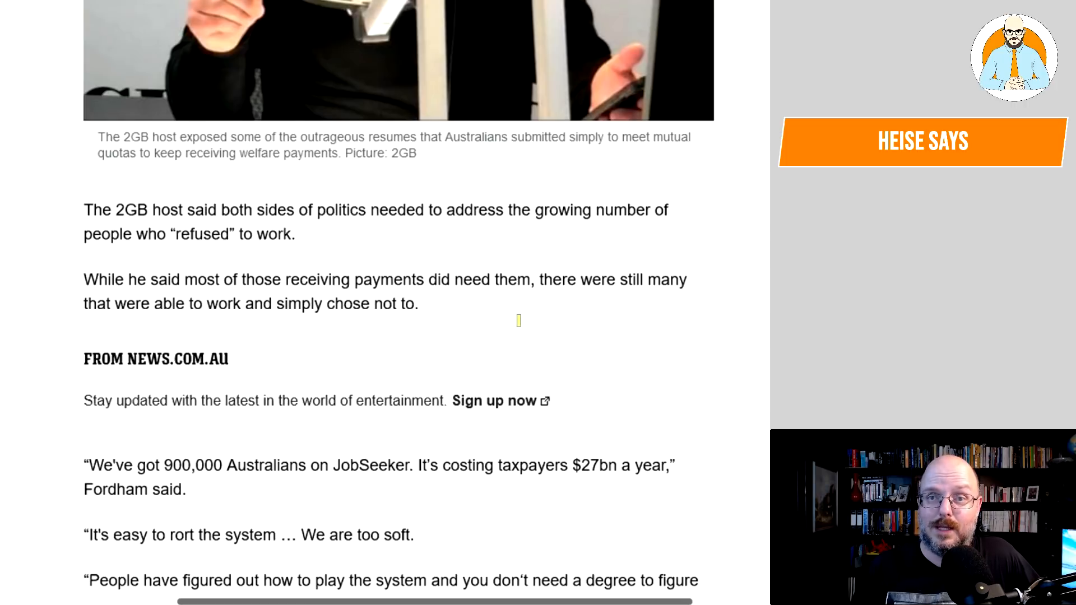
Highlight '900,000 Australians on JobSeeker', '$27bn a year' and 'We are too soft', adding margin lines.
scroll("down", 3)
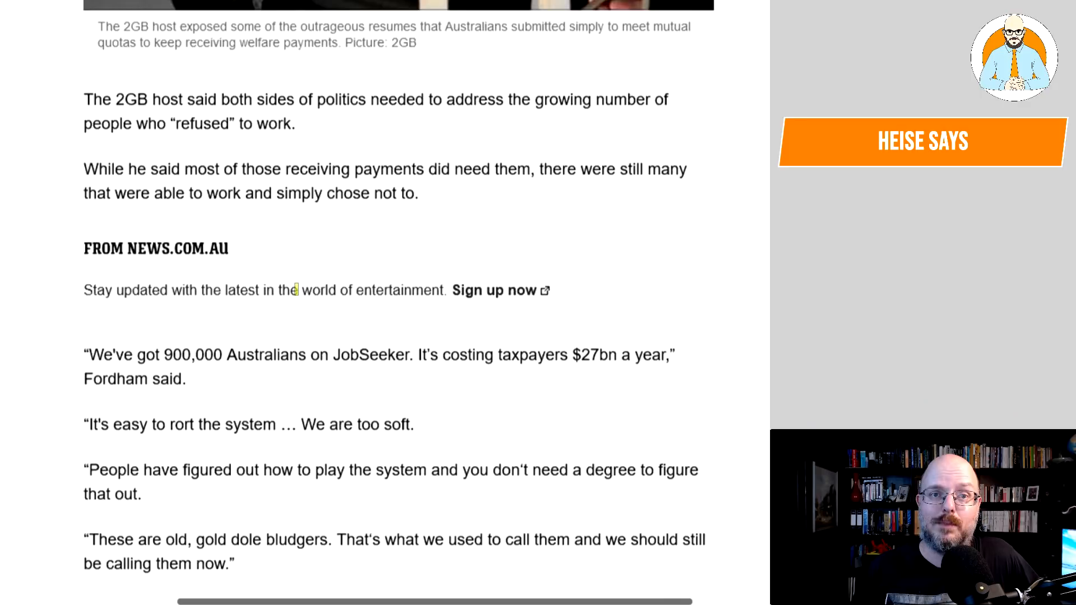
scroll("down", 3)
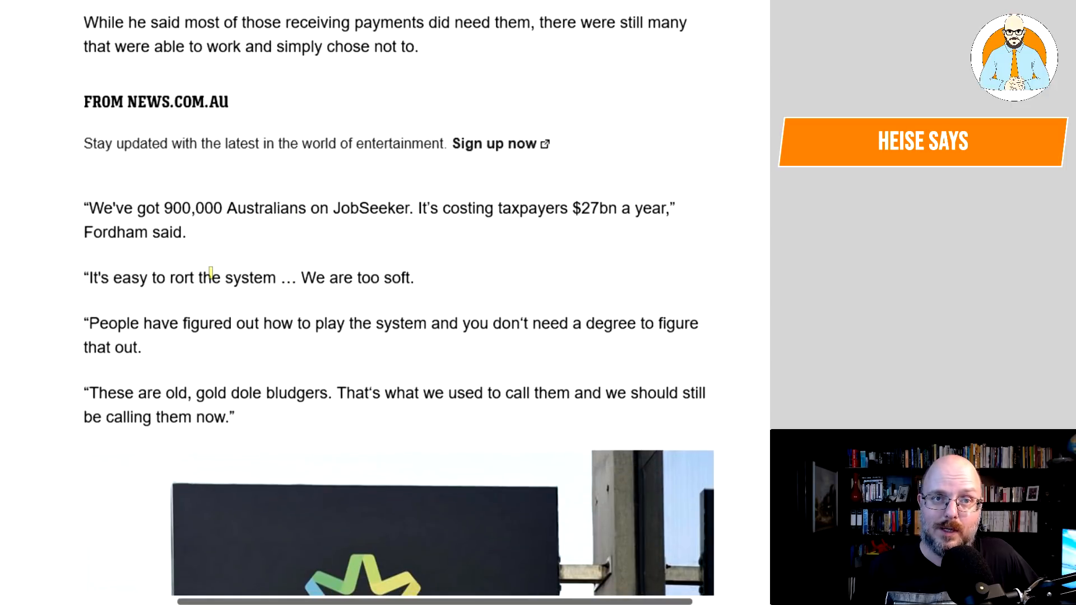
left_click_drag(142, 208, 349, 208)
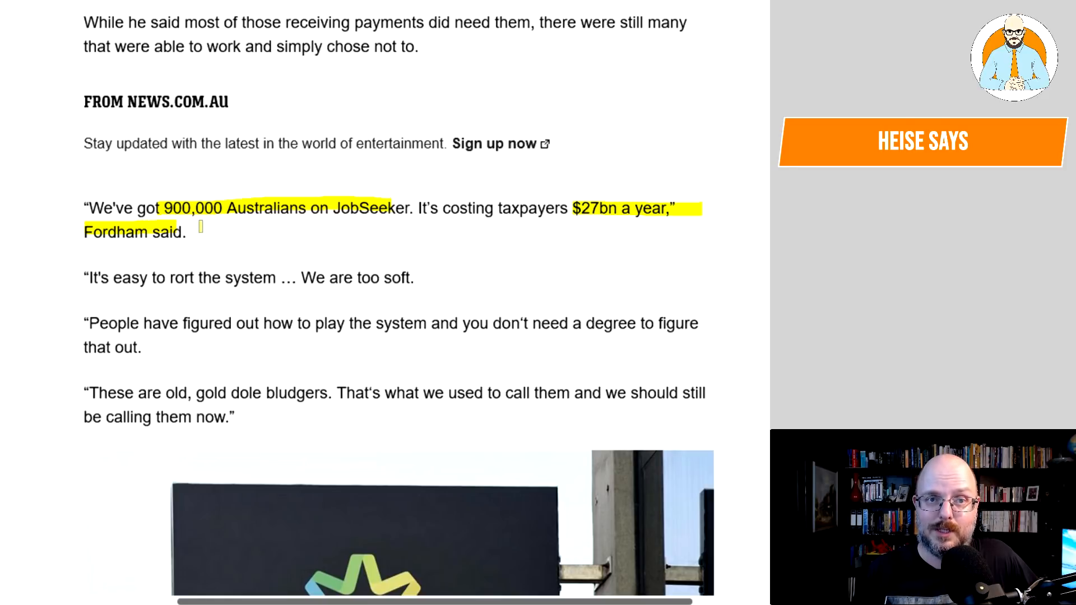
scroll("down", 3)
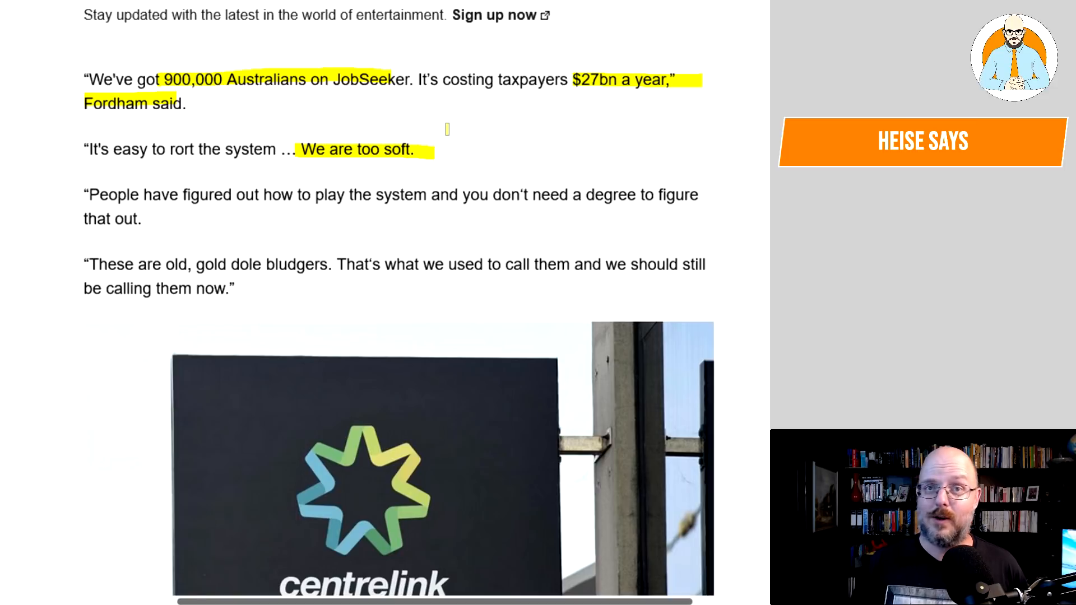
mouse_move(436, 110)
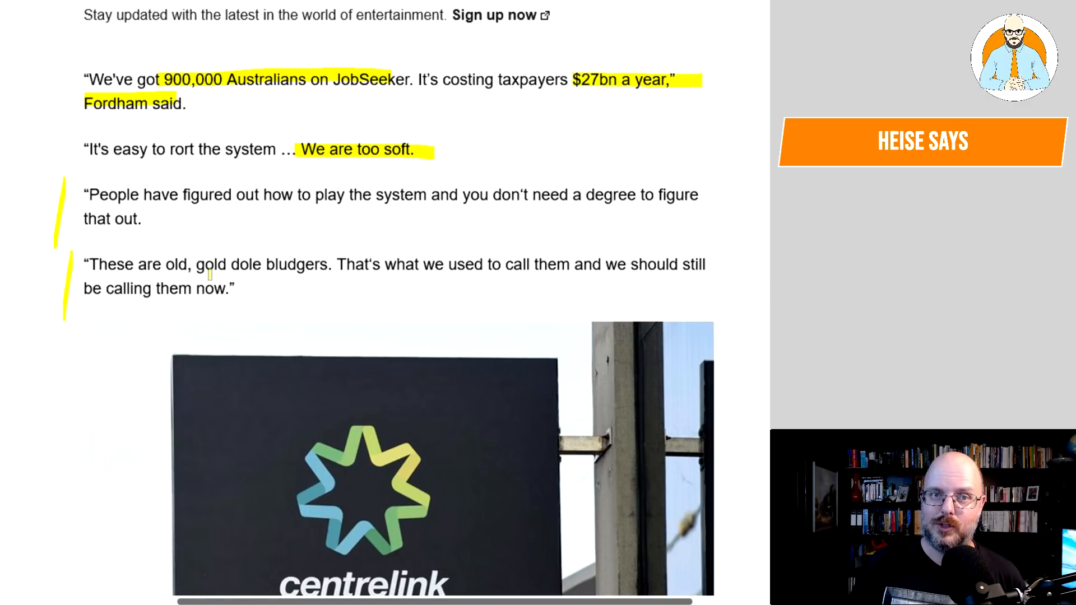
scroll("down", 3)
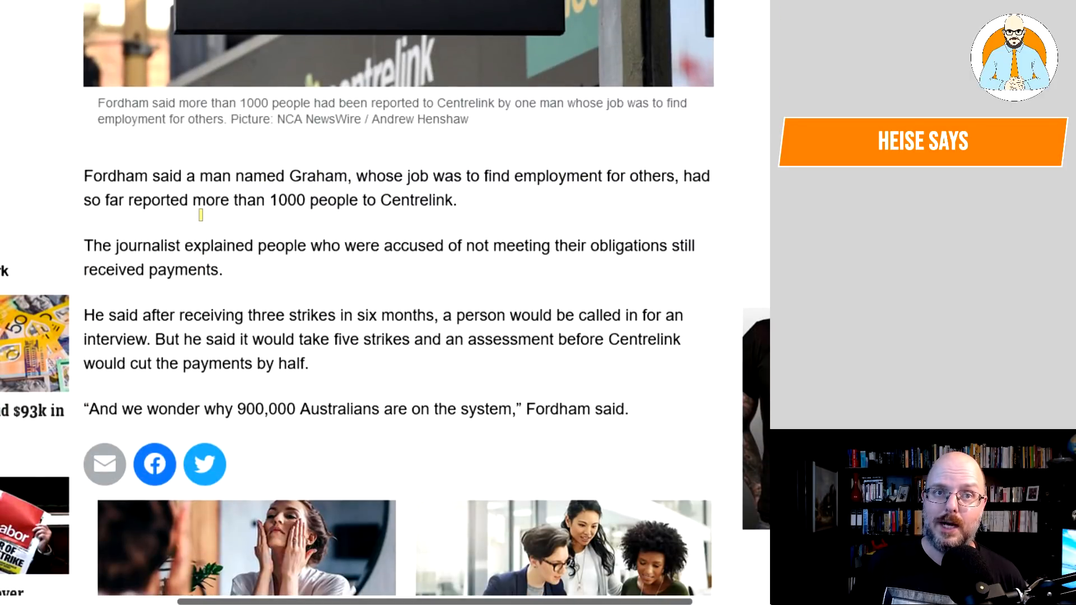
Highlight '1000 people to Centrelink', 'five strikes' and the closing 900,000 Australians quote.
left_click_drag(269, 199, 429, 199)
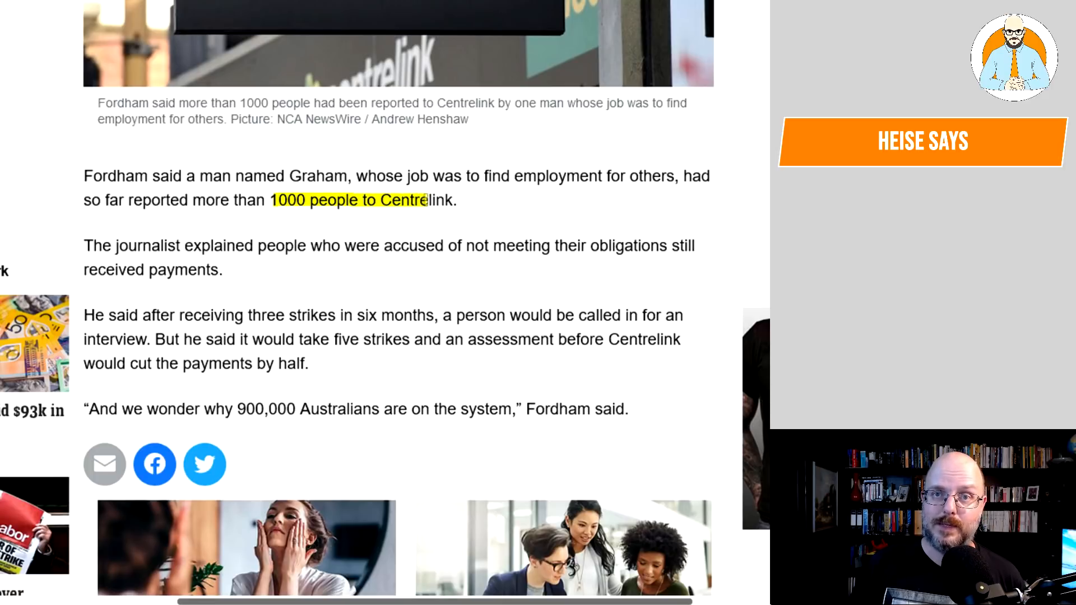
scroll("down", 3)
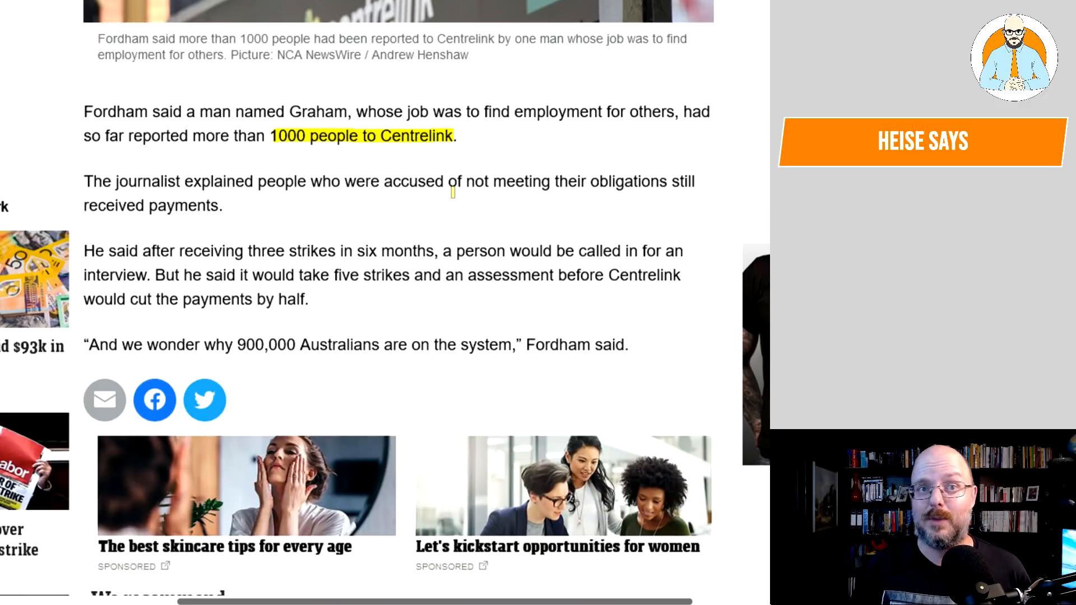
scroll("down", 3)
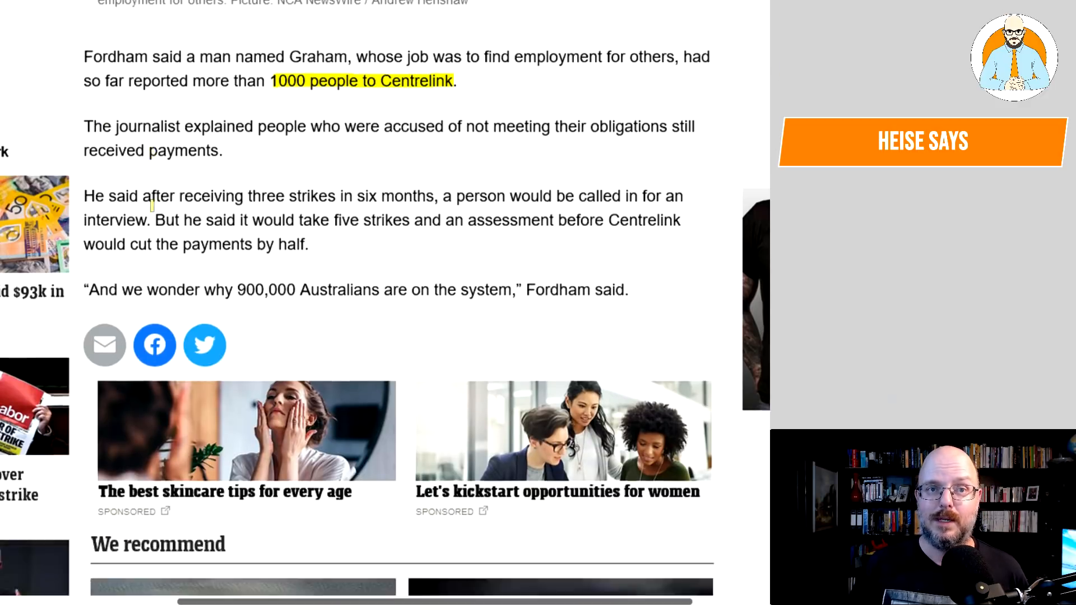
scroll("down", 3)
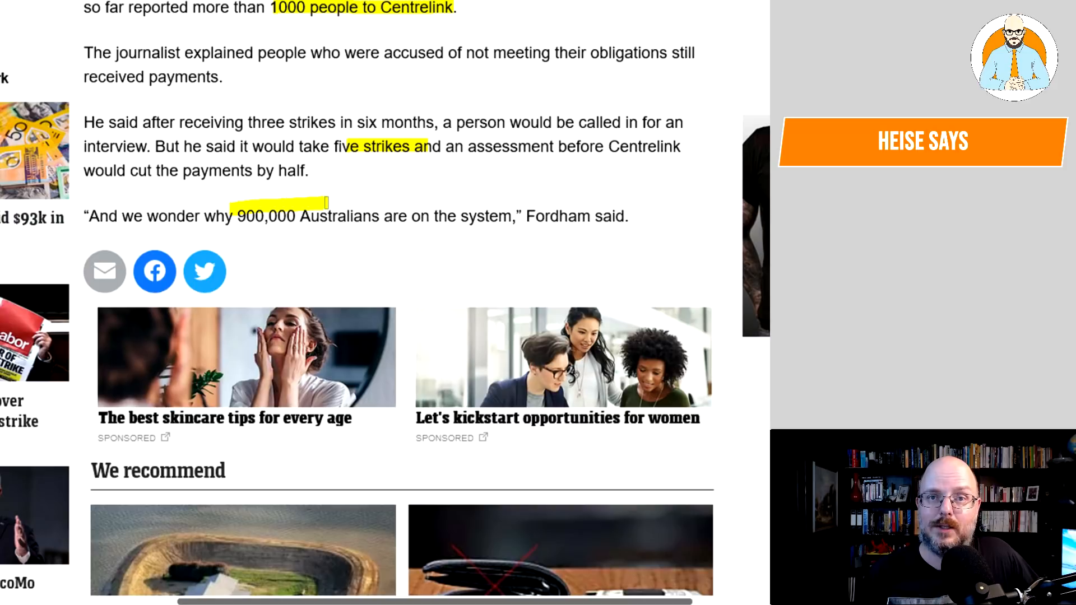
scroll("down", 3)
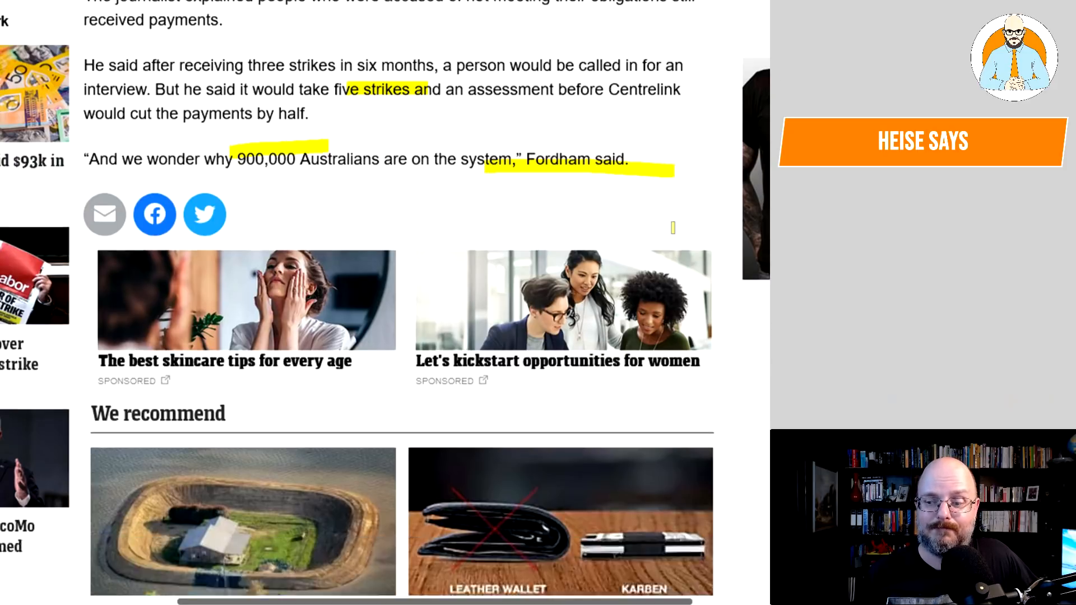